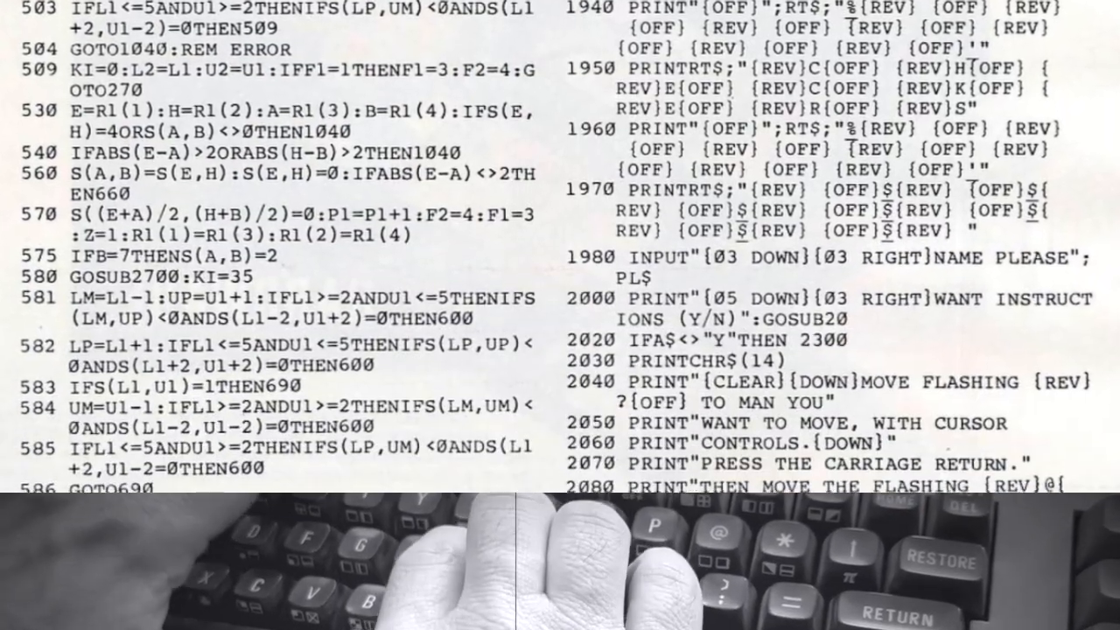
Step: Scroll the scanned magazine pages from the Atari article to Program 2: Blockhead For 64
{"action": "scroll", "scroll_direction": "down", "scroll_amount": 3}
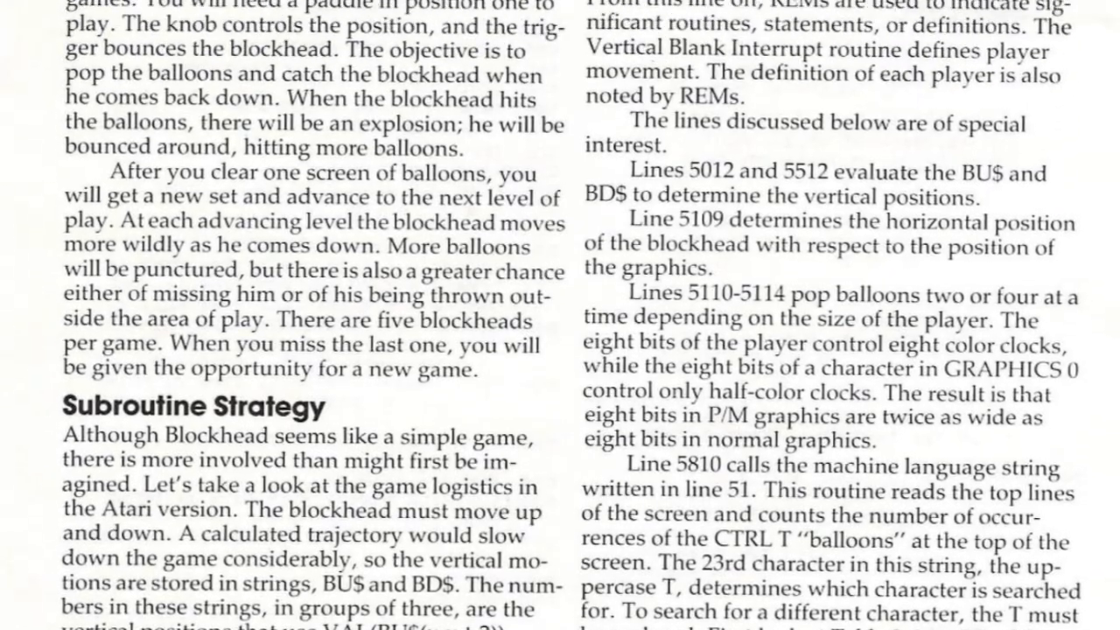
{"action": "scroll", "scroll_direction": "up", "scroll_amount": 3}
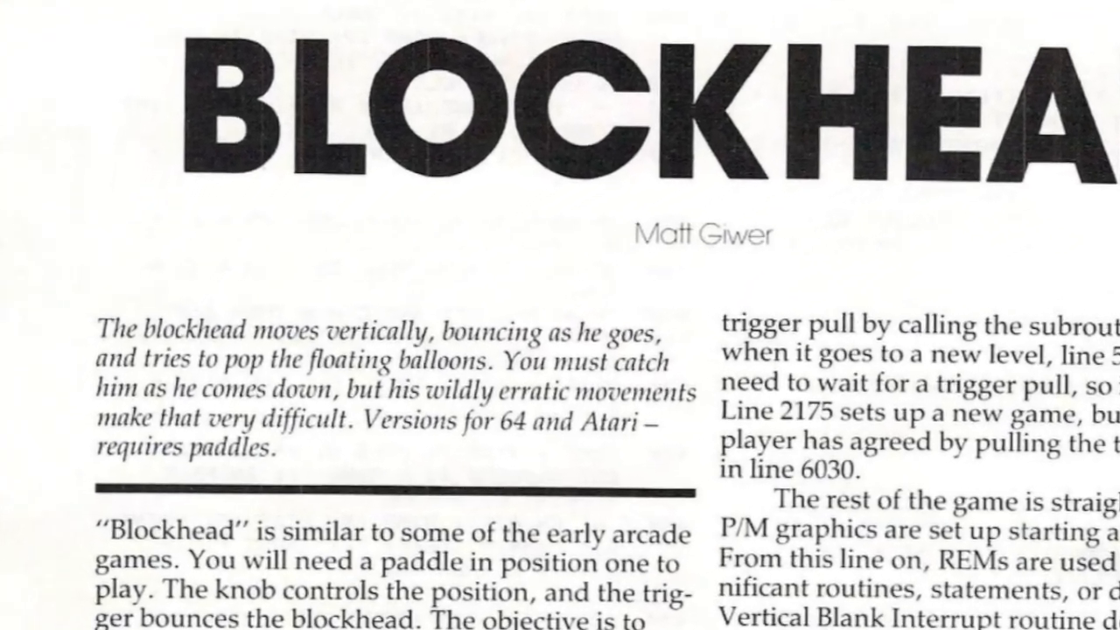
{"action": "scroll", "scroll_direction": "down", "scroll_amount": 3}
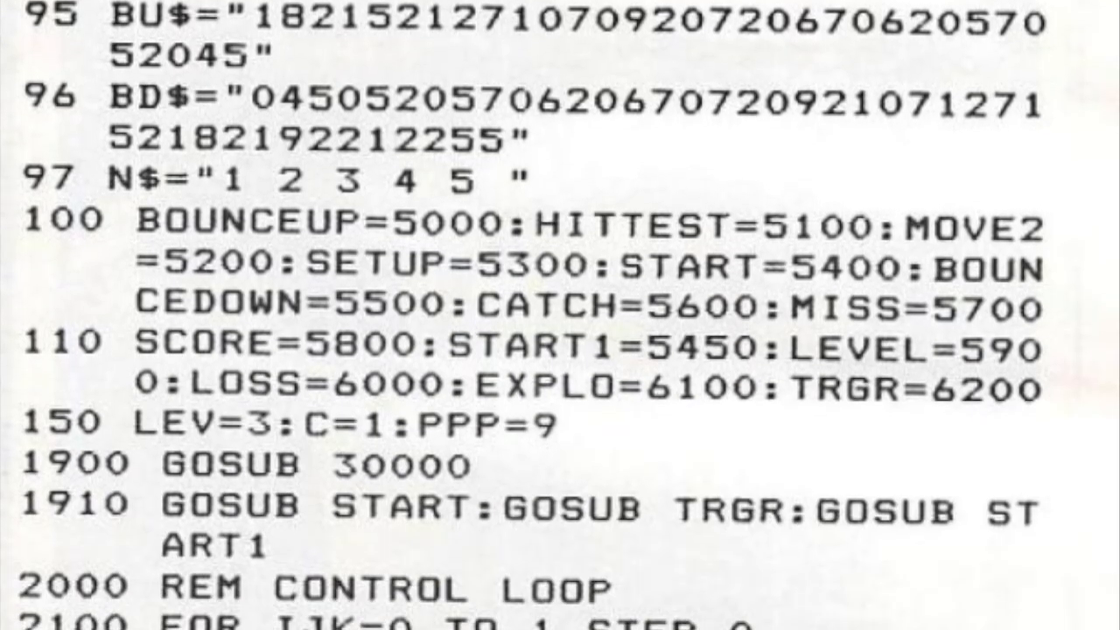
{"action": "scroll", "scroll_direction": "down", "scroll_amount": 3}
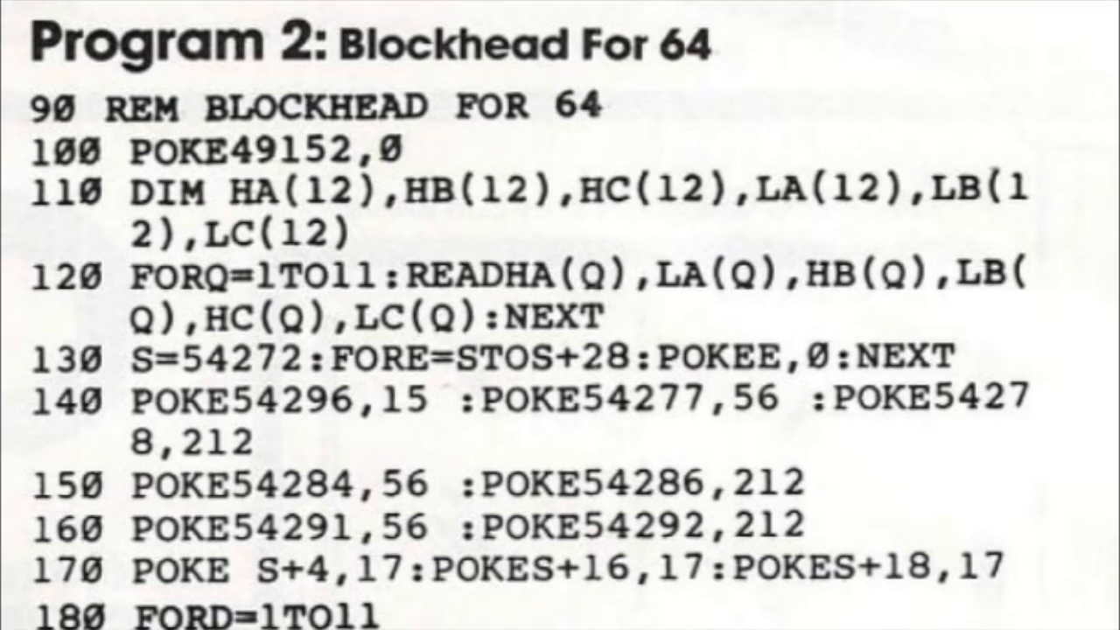
Step: Enter lines 90 REM BLOCKHEAD FOR 64 and 100 POKE 49152,0, and begin line 110 DIM
{"action": "scroll", "scroll_direction": "down", "scroll_amount": 3}
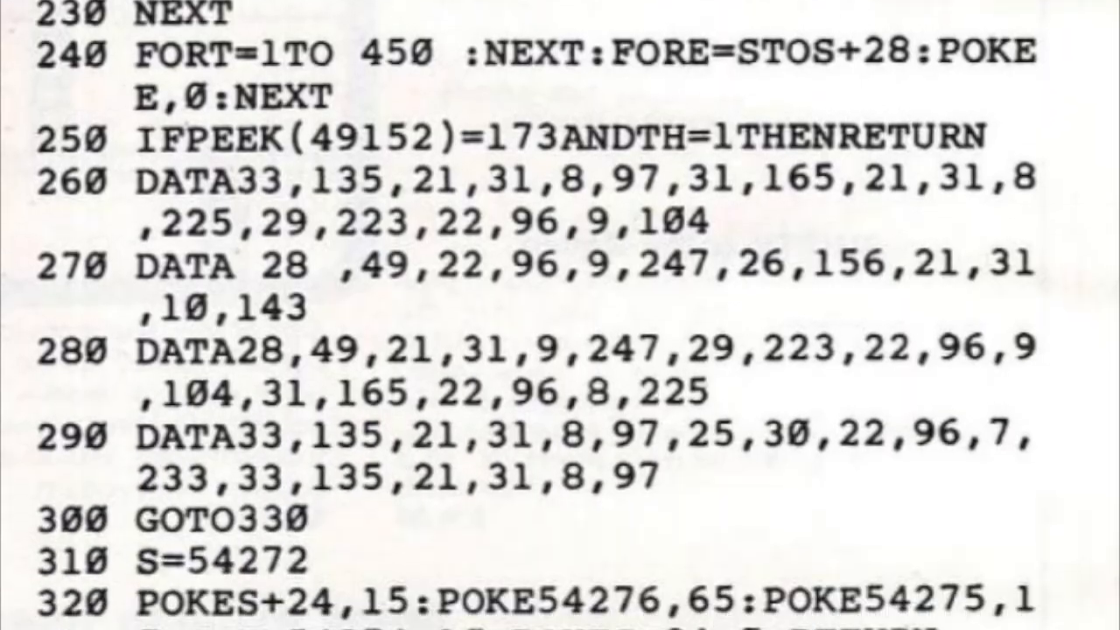
{"action": "scroll", "scroll_direction": "down", "scroll_amount": 3}
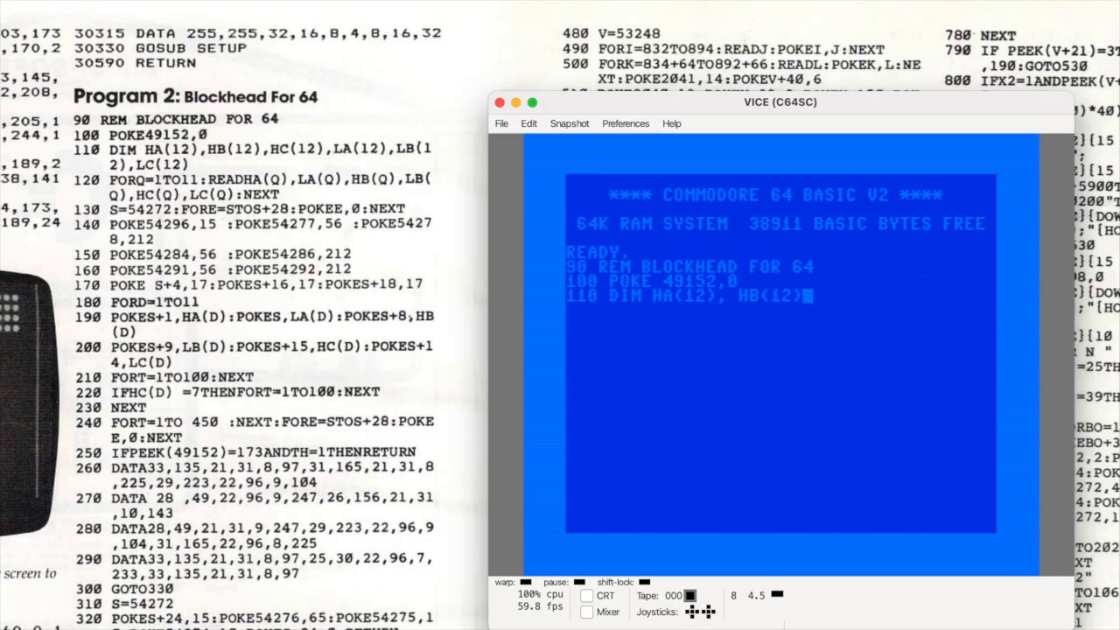
Step: Type Blockhead listing lines 110 through 260, ending with line 260's DATA statement
{"action": "type", "text": ", HC(12), LA(12), LB(12), LC(12"}
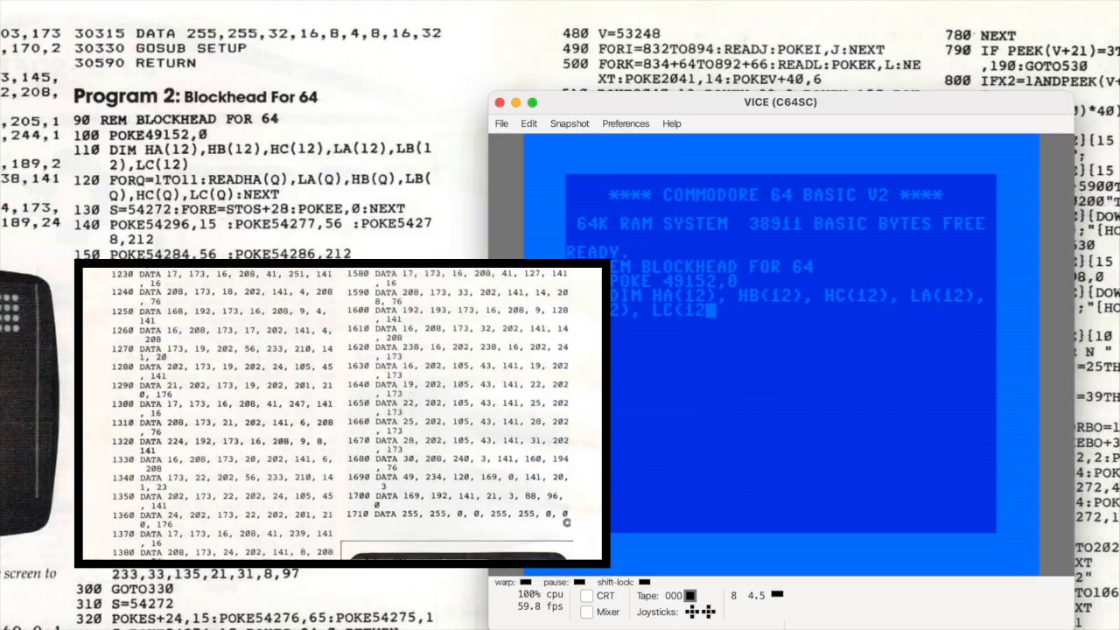
{"action": "scroll", "scroll_direction": "down", "scroll_amount": 3}
{"action": "type", "text": "120 FOR"}
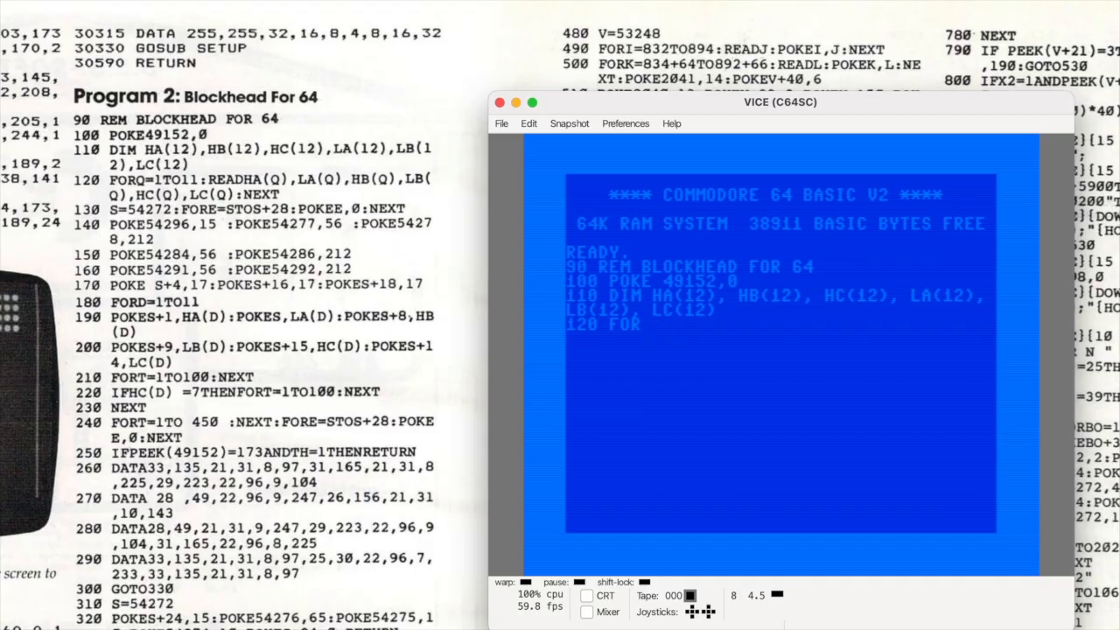
{"action": "type", "text": "Q"}
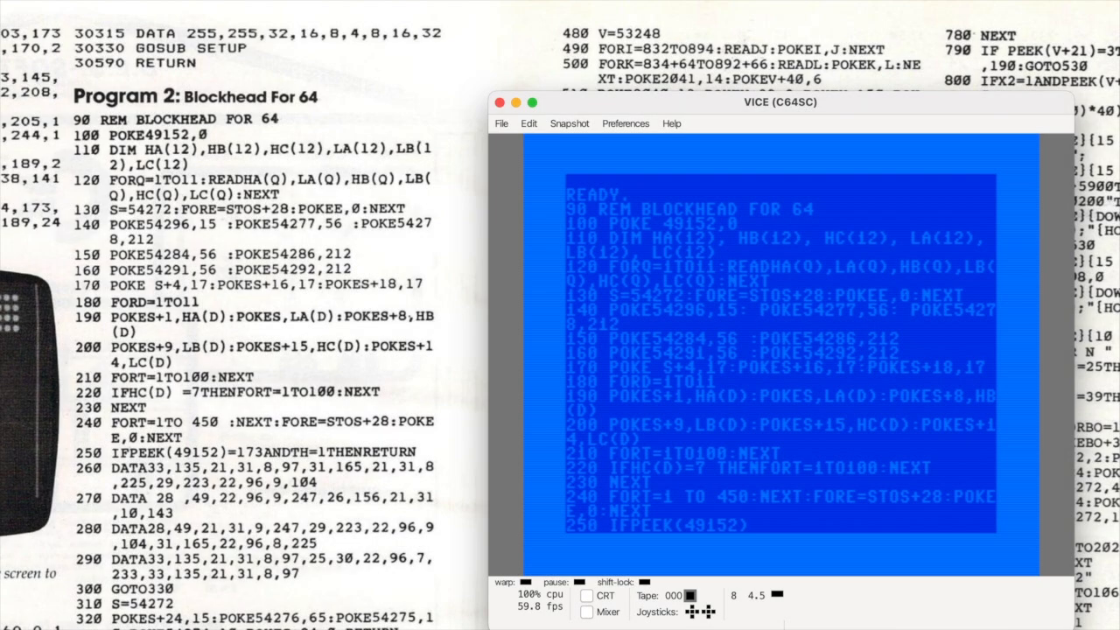
{"action": "type", "text": "=173ANDTH=1THEN RETURN"}
{"action": "type", "text": "260 DATA33,135,21,31,8,97,31,165,21,31,8,225,29,223,22,96,9,104"}
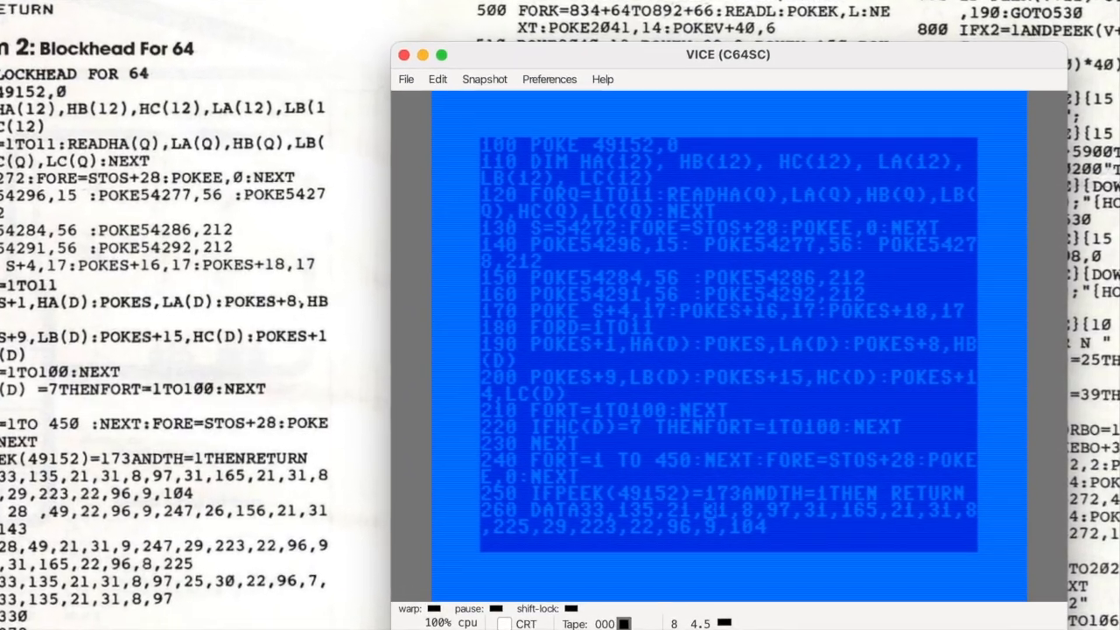
Step: Type the remaining lines, including DATA statements 1060 through 1710
{"action": "left_click_drag", "start_coordinate": [726, 55], "coordinate": [712, 41]}
{"action": "type", "text": "1120 DATA 76, 65, 192, 173, 16, 2"}
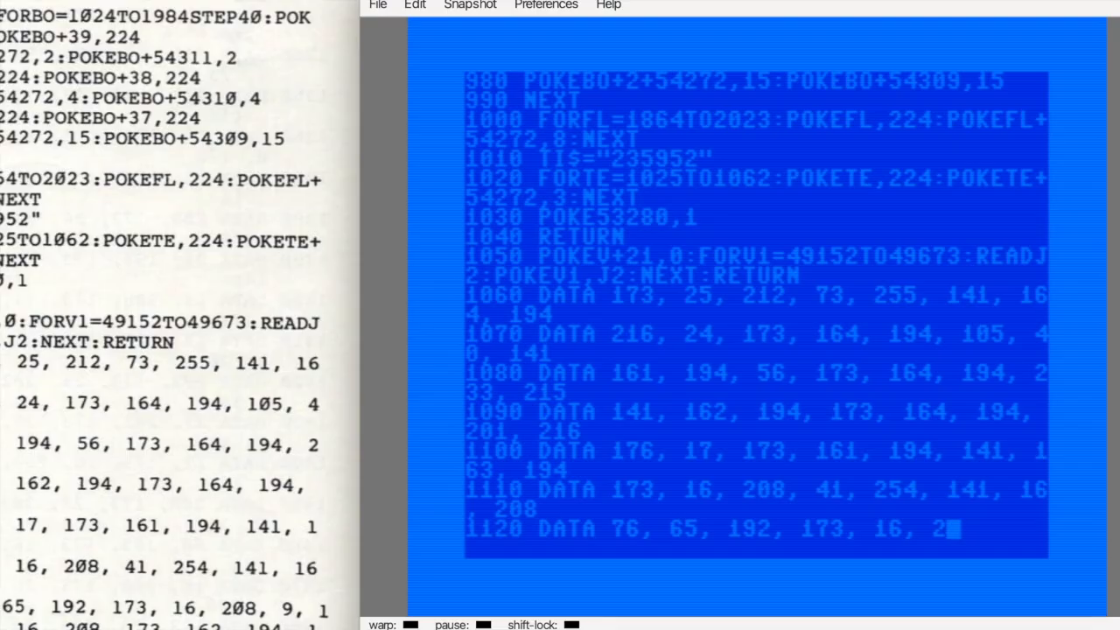
{"action": "key", "text": "Backspace"}
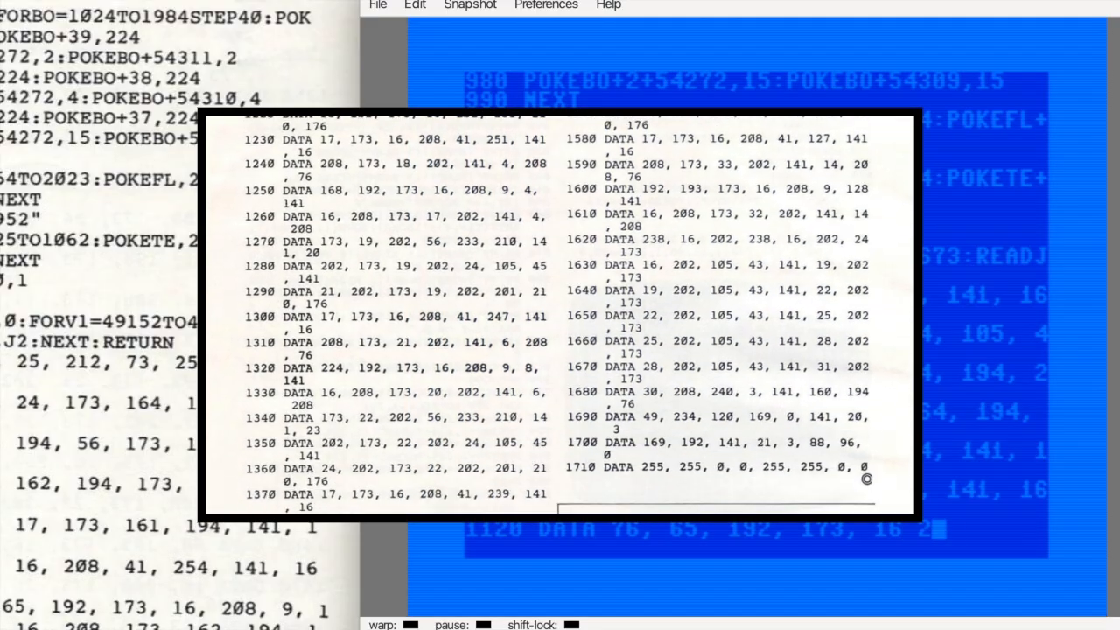
{"action": "scroll", "scroll_direction": "down", "scroll_amount": 3}
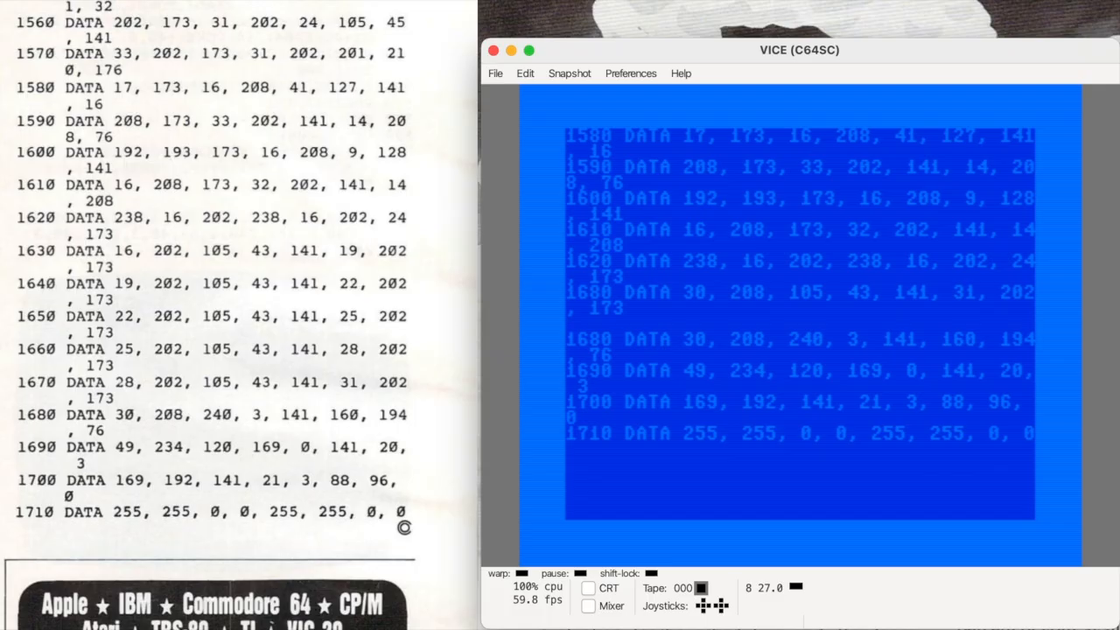
Step: Save the program to drive 8 as BLOCKHEAD2 and load BLOCKHEAD2 back from disk
{"action": "type", "text": "SAVE \"BLOC"}
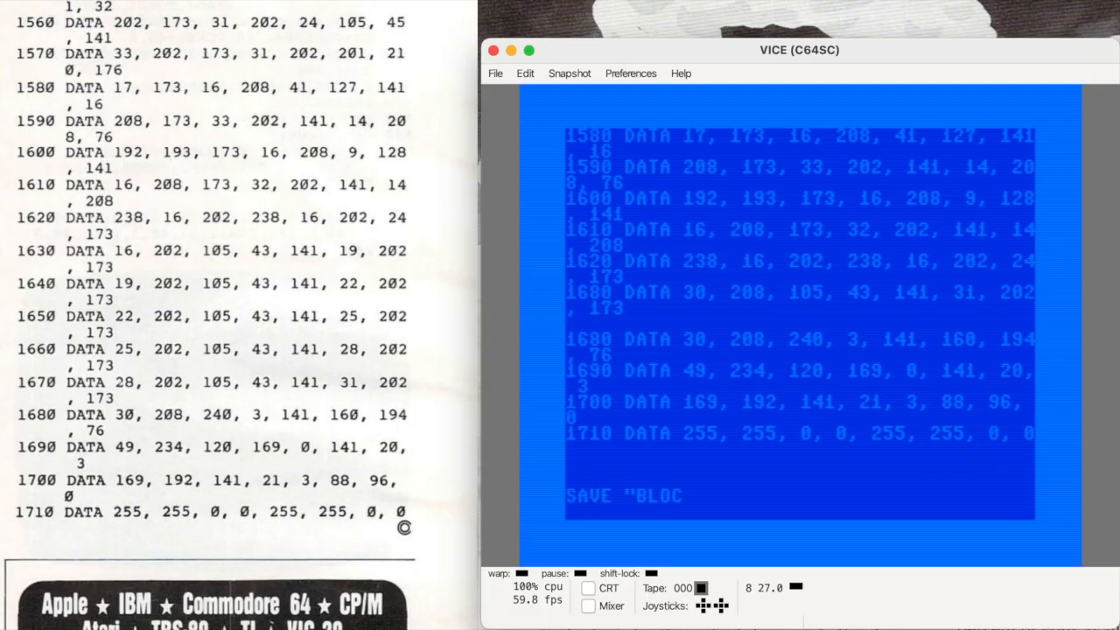
{"action": "type", "text": "KHEAD2\",8"}
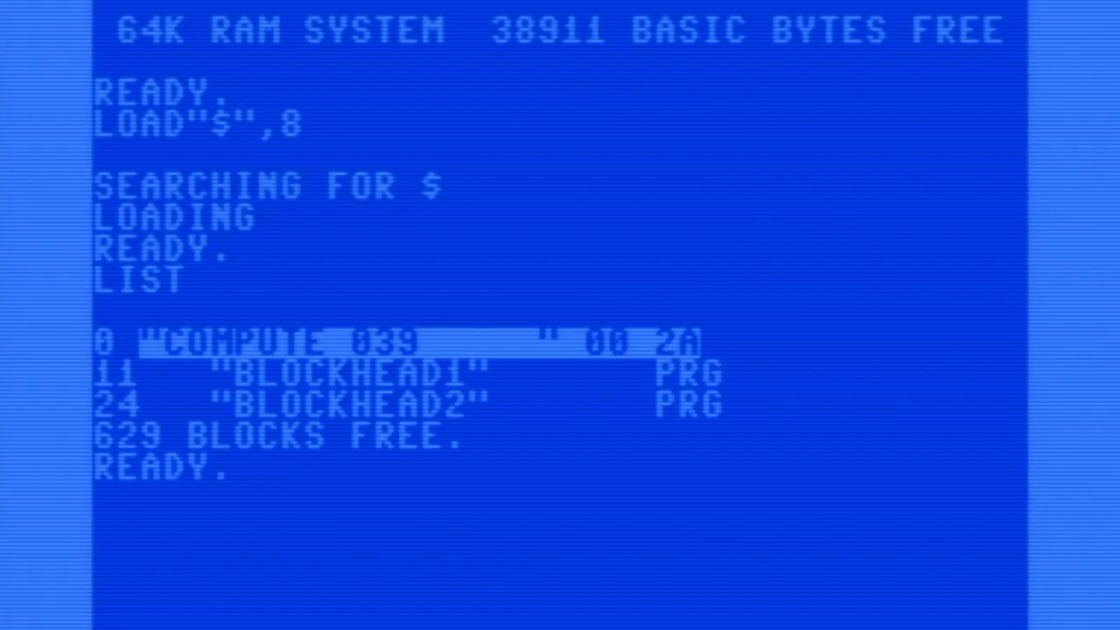
{"action": "type", "text": "LOAD\"BLOC"}
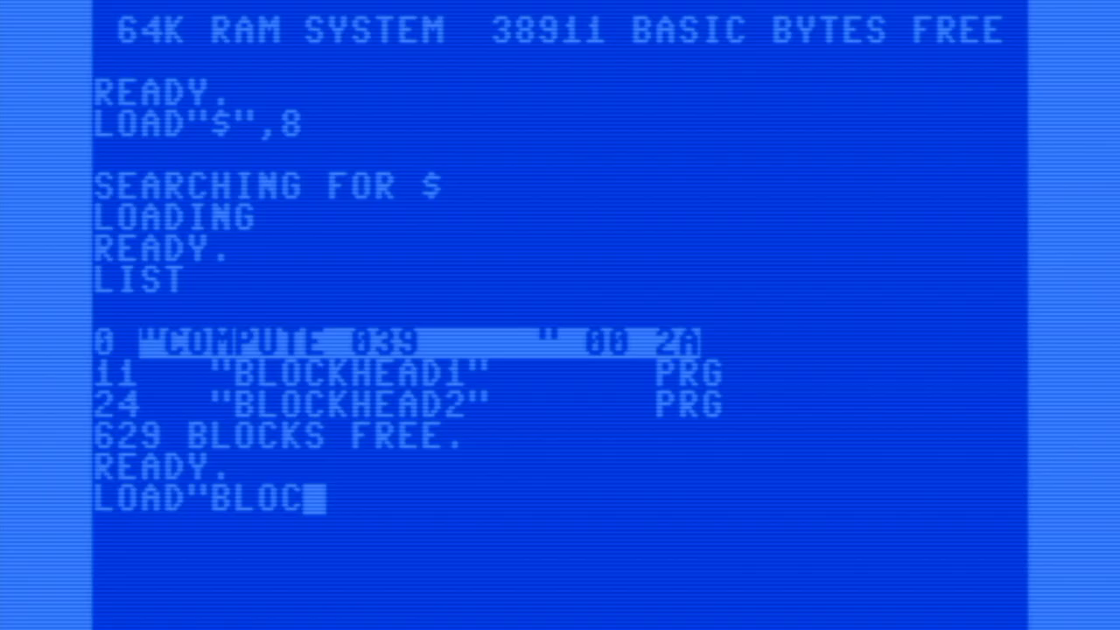
{"action": "type", "text": "KHEAD2\""}
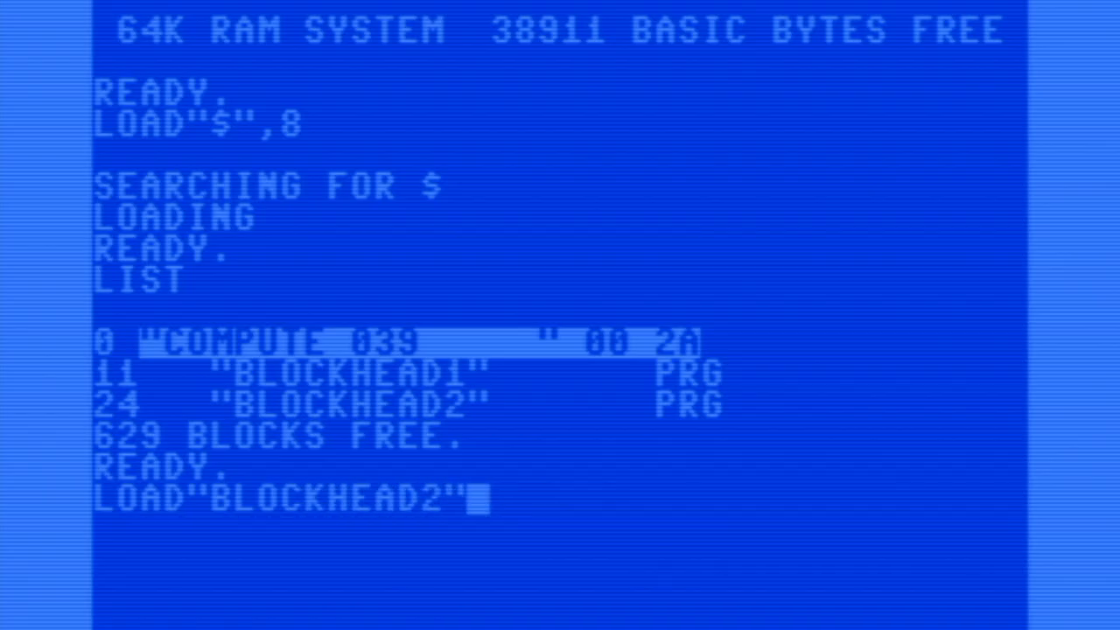
{"action": "key", "text": "Return"}
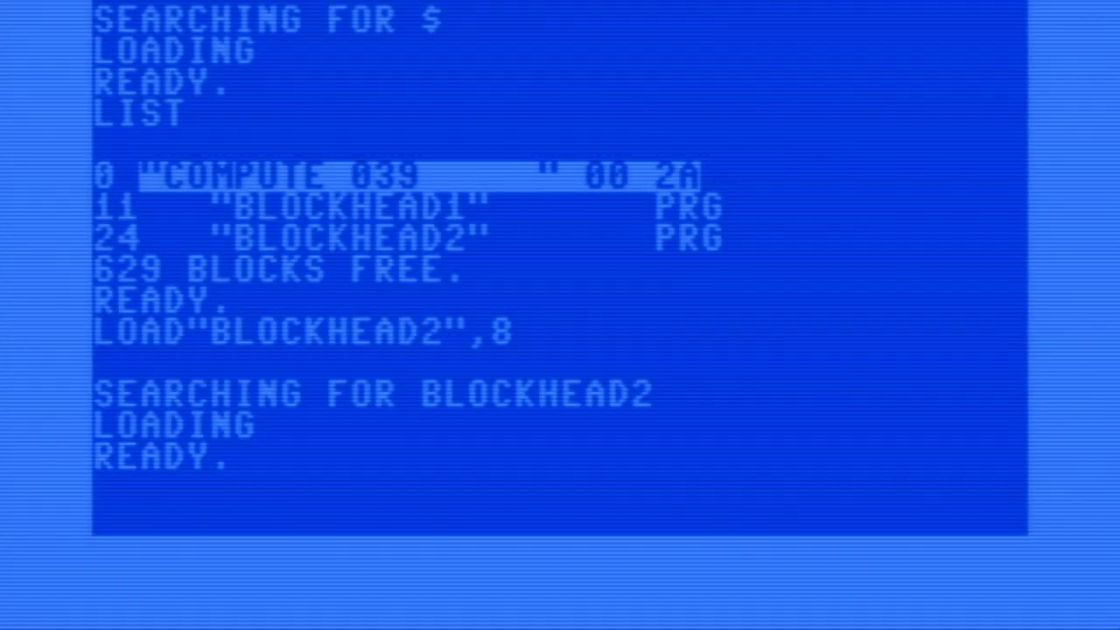
Step: RUN Blockhead, then LIST 120 to inspect the line with the syntax error
{"action": "type", "text": "RUN"}
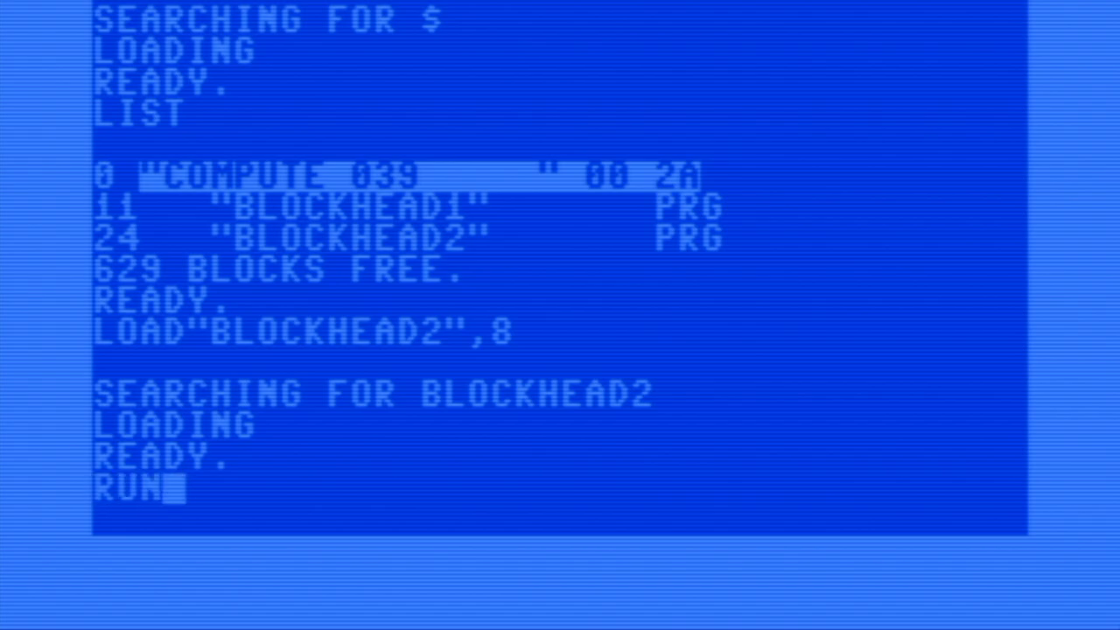
{"action": "key", "text": "Return"}
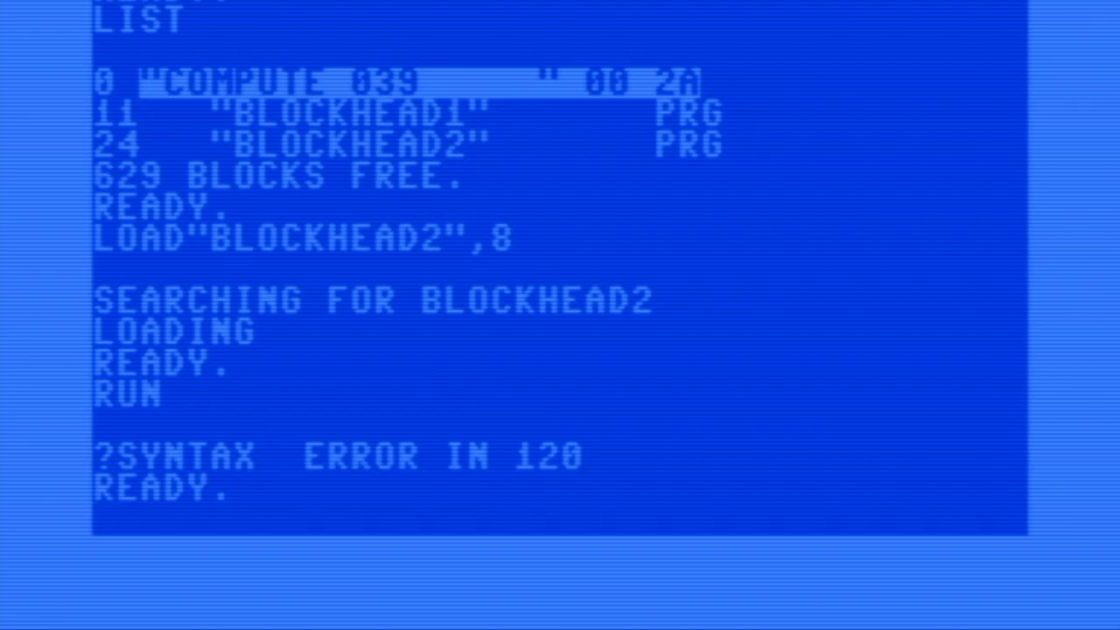
{"action": "type", "text": "LIST 120"}
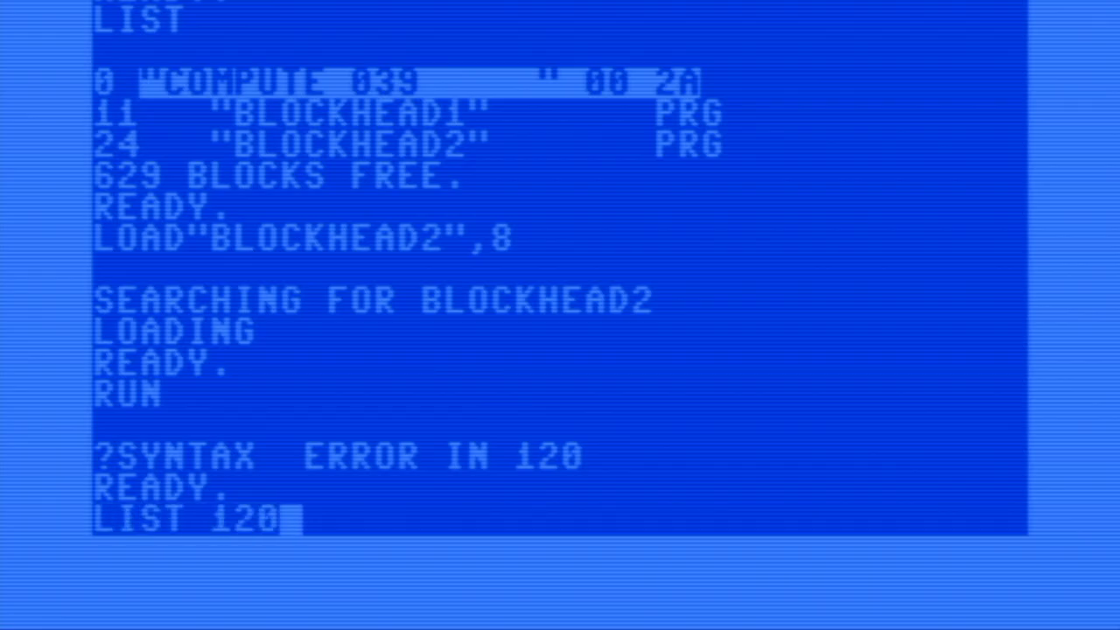
{"action": "key", "text": "Return"}
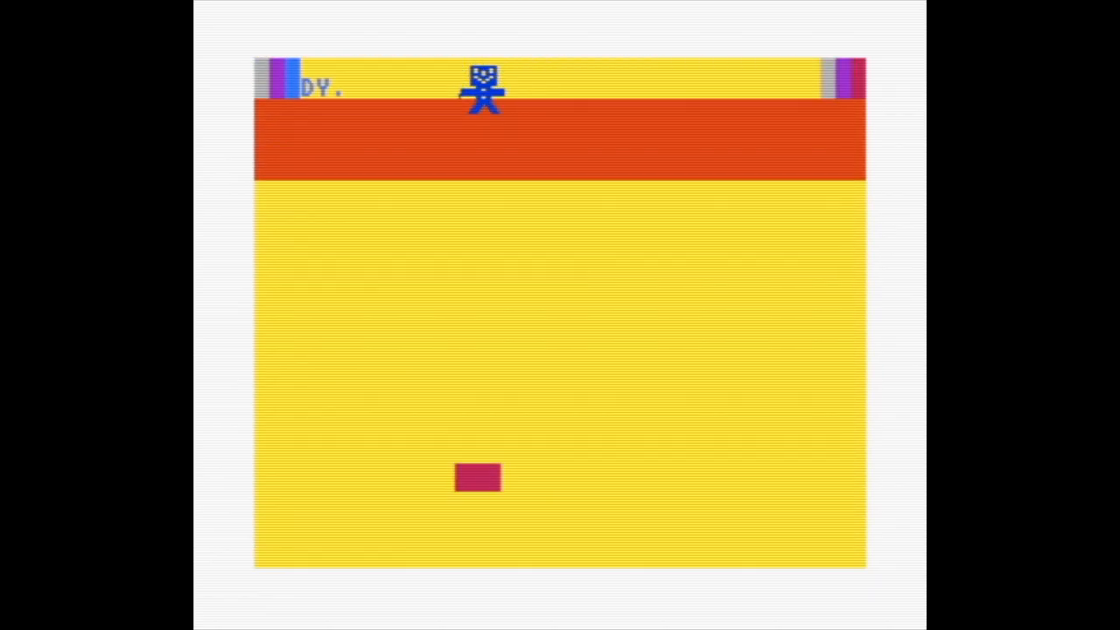
{"action": "type", "text": "LIST"}
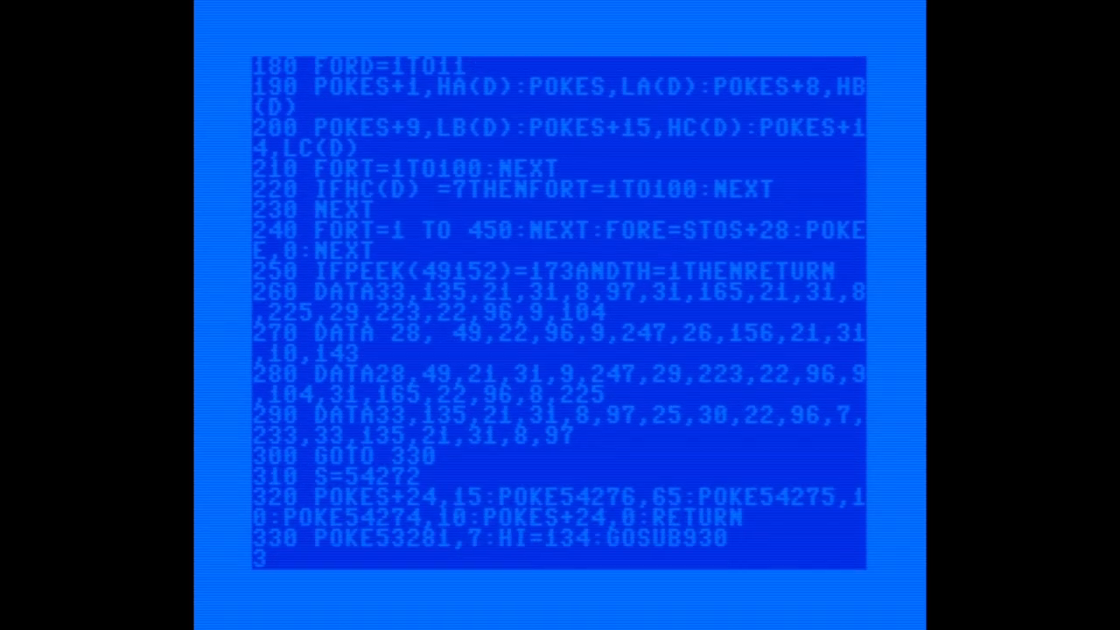
Step: Page through the program listing to the DATA lines 1170–1280
{"action": "scroll", "scroll_direction": "down", "scroll_amount": 3}
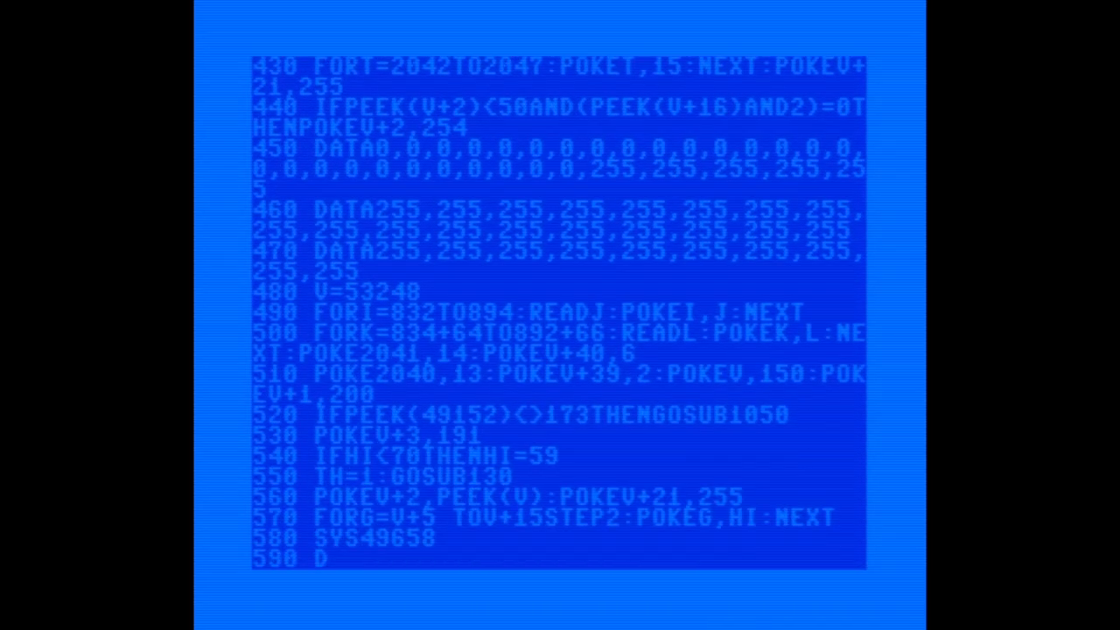
{"action": "scroll", "scroll_direction": "down", "scroll_amount": 3}
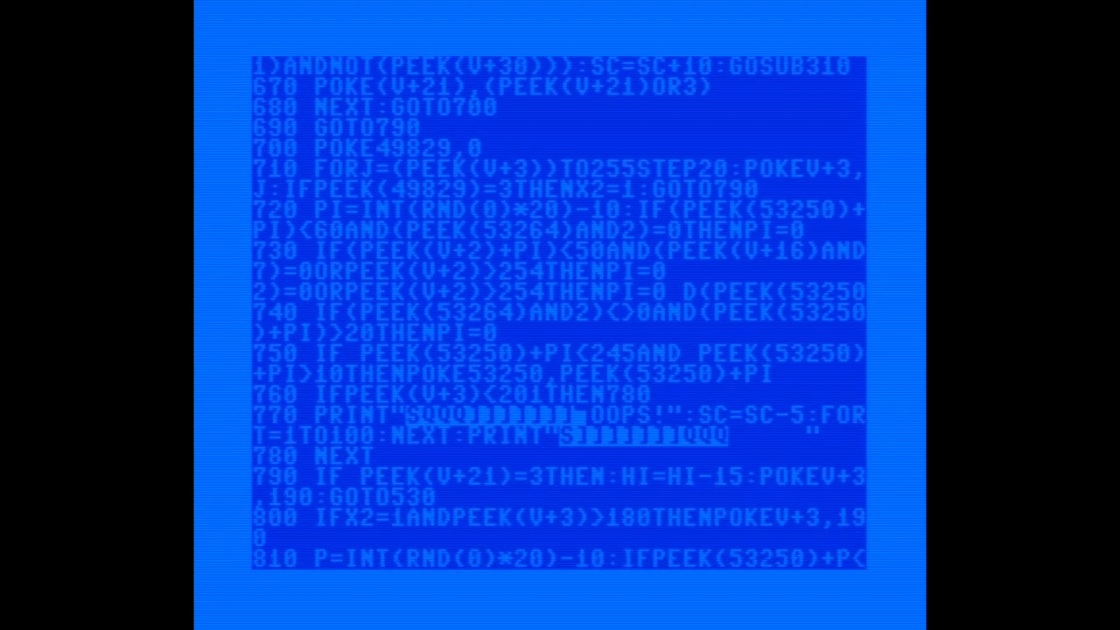
{"action": "scroll", "scroll_direction": "down", "scroll_amount": 3}
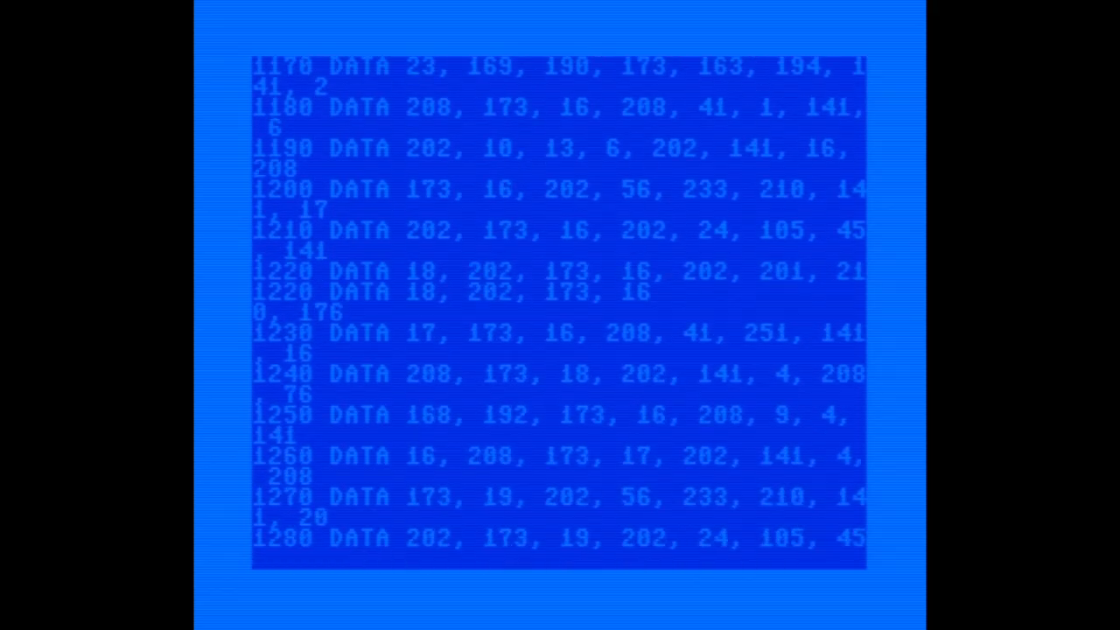
{"action": "scroll", "scroll_direction": "down", "scroll_amount": 3}
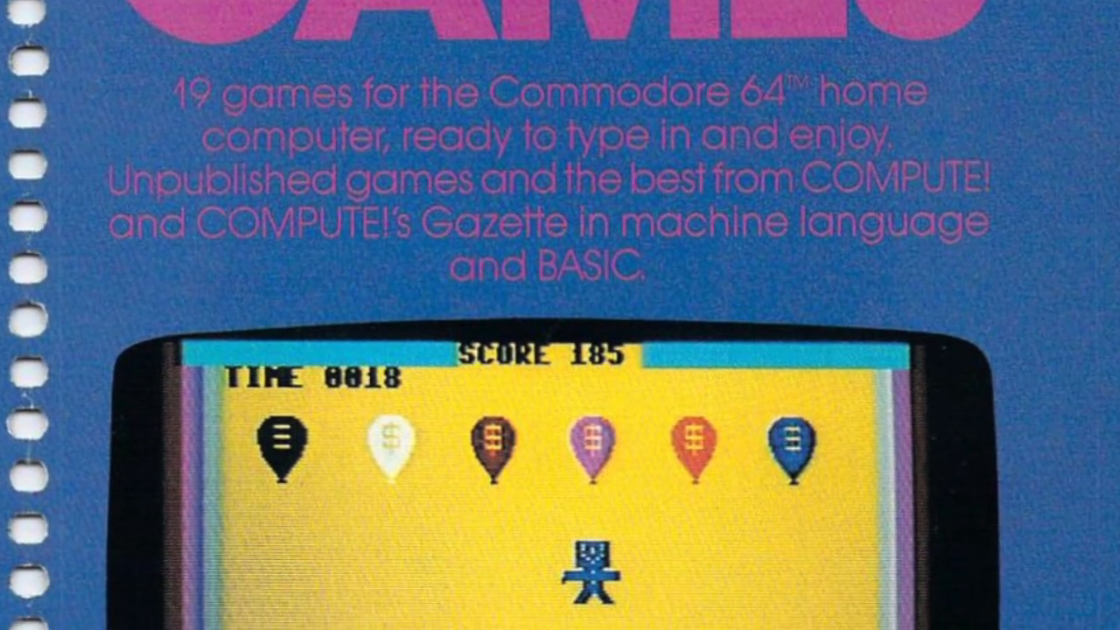
Step: Scroll the book scan to compare the game screenshot and printed border line 930
{"action": "scroll", "scroll_direction": "down", "scroll_amount": 3}
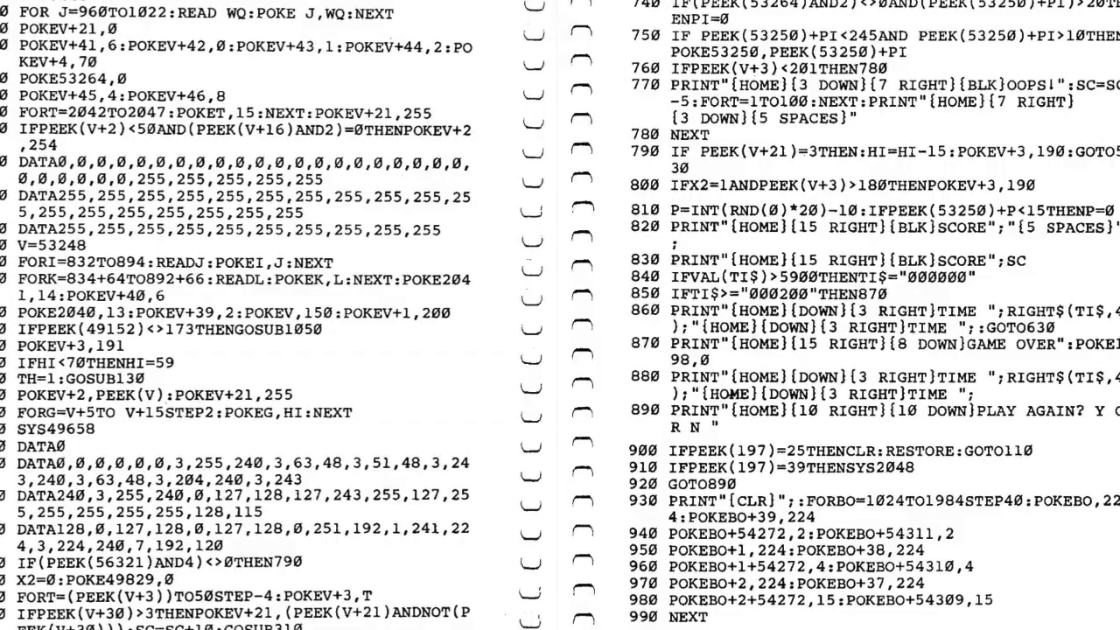
{"action": "scroll", "scroll_direction": "down", "scroll_amount": 3}
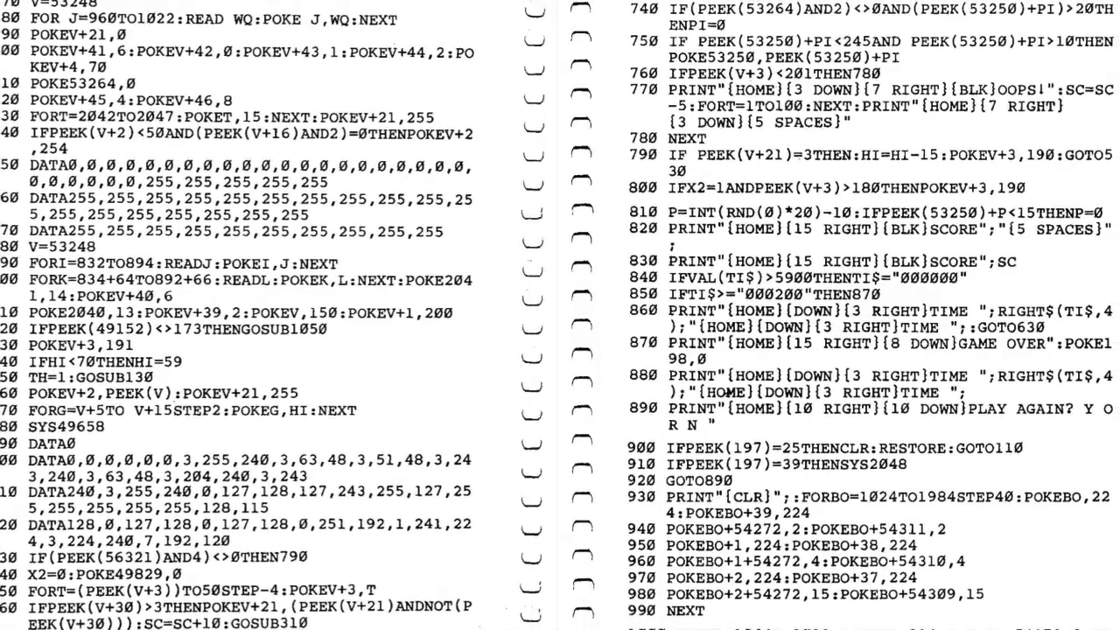
{"action": "scroll", "scroll_direction": "down", "scroll_amount": 3}
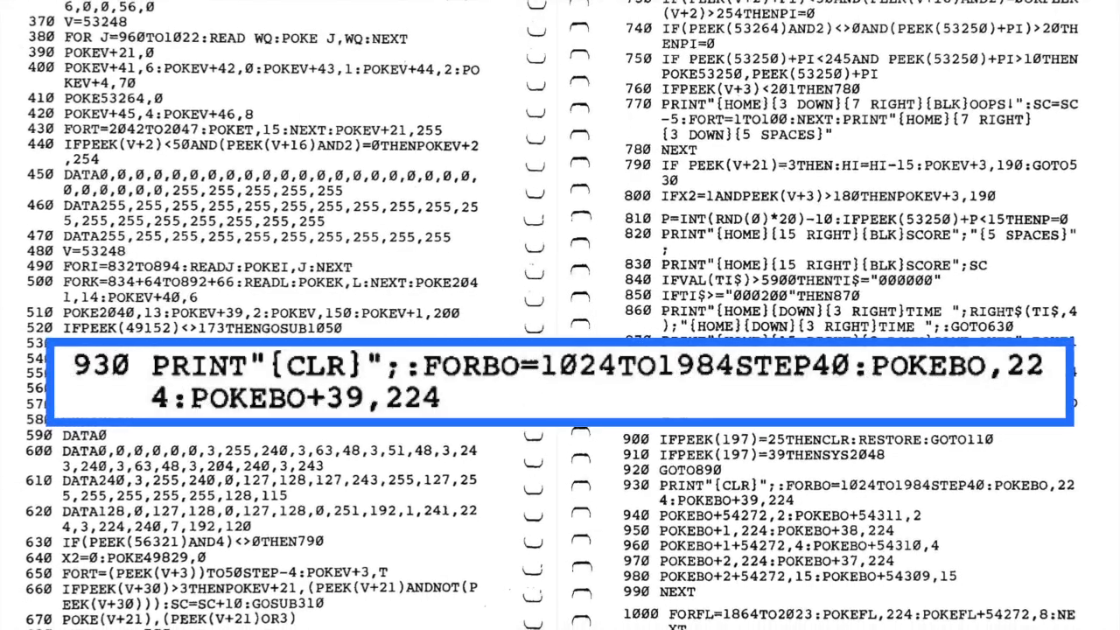
{"action": "scroll", "scroll_direction": "up", "scroll_amount": 3}
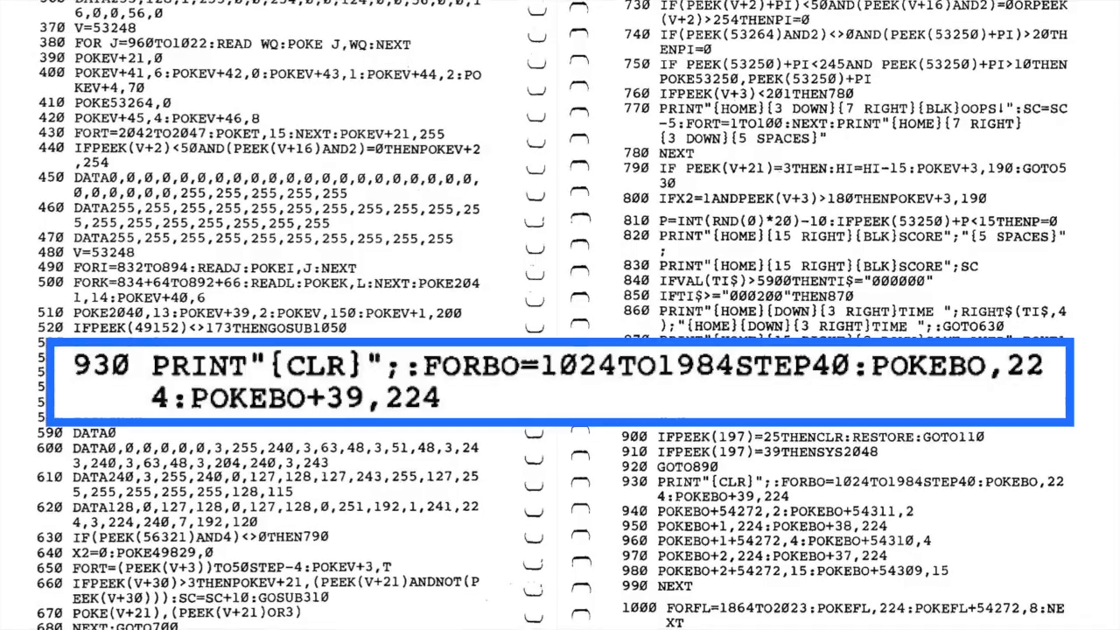
{"action": "scroll", "scroll_direction": "up", "scroll_amount": 3}
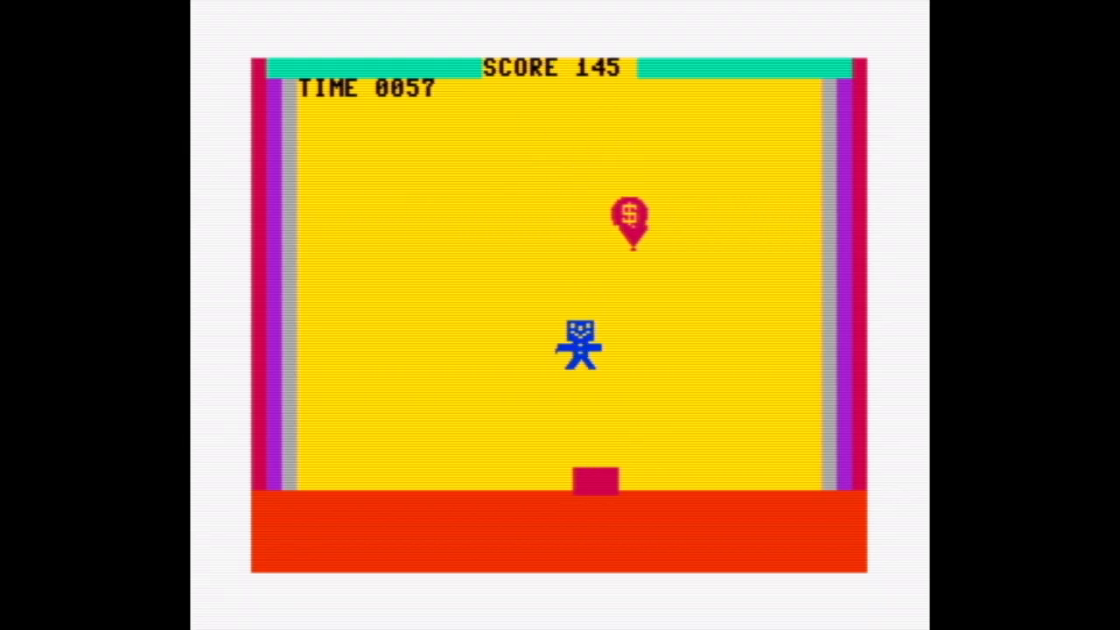
Step: Play the running Blockhead game using the Up joystick key
{"action": "key", "text": "Up"}
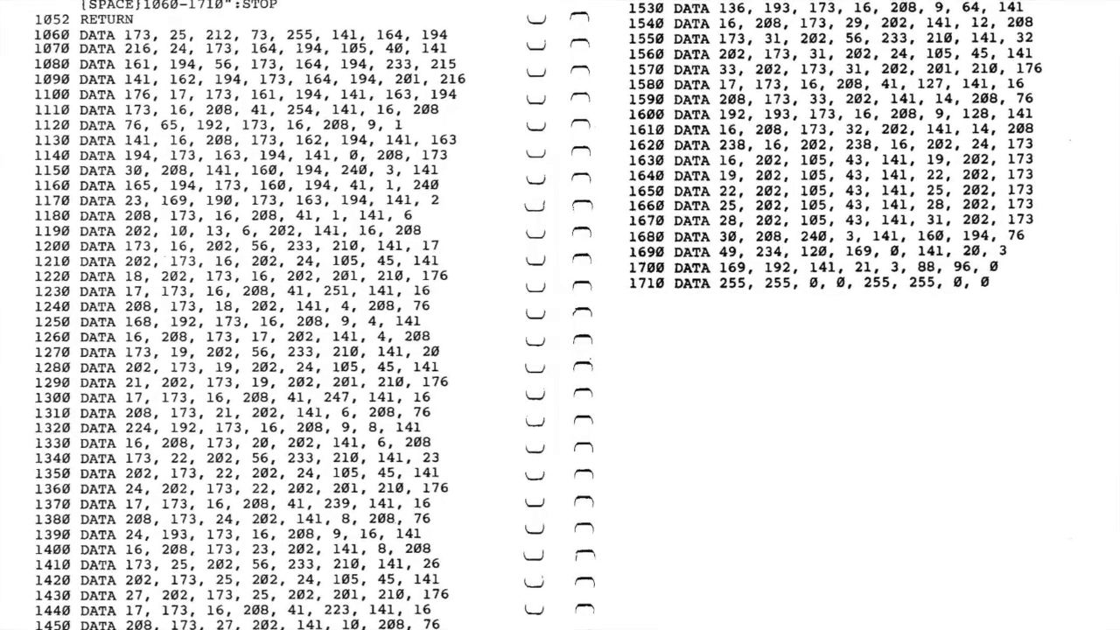
Step: Scroll the book scan to the machine-language DATA lines 1060–1710
{"action": "scroll", "scroll_direction": "up", "scroll_amount": 3}
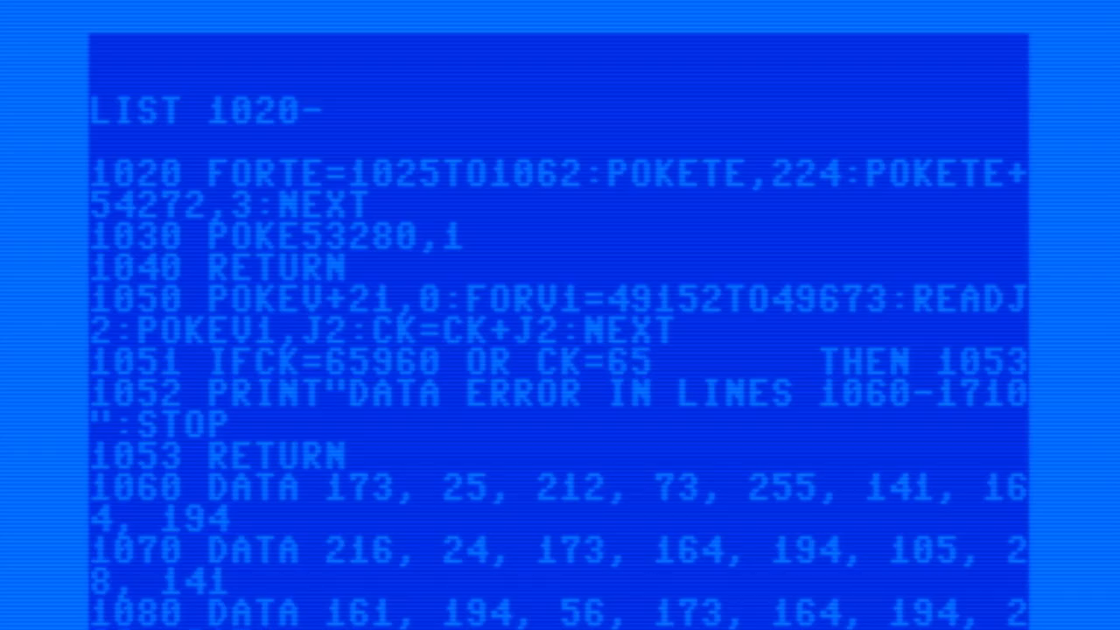
Step: Edit line 950, then play Blockhead with score 255 and timer 0111 counting
{"action": "type", "text": "950"}
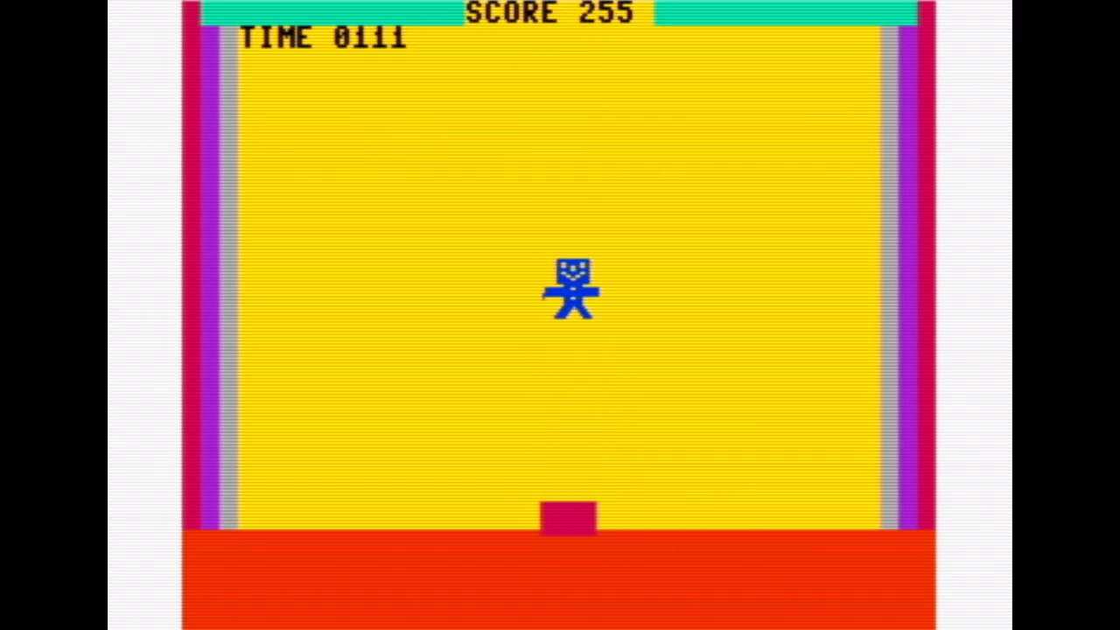
{"action": "key", "text": "Down"}
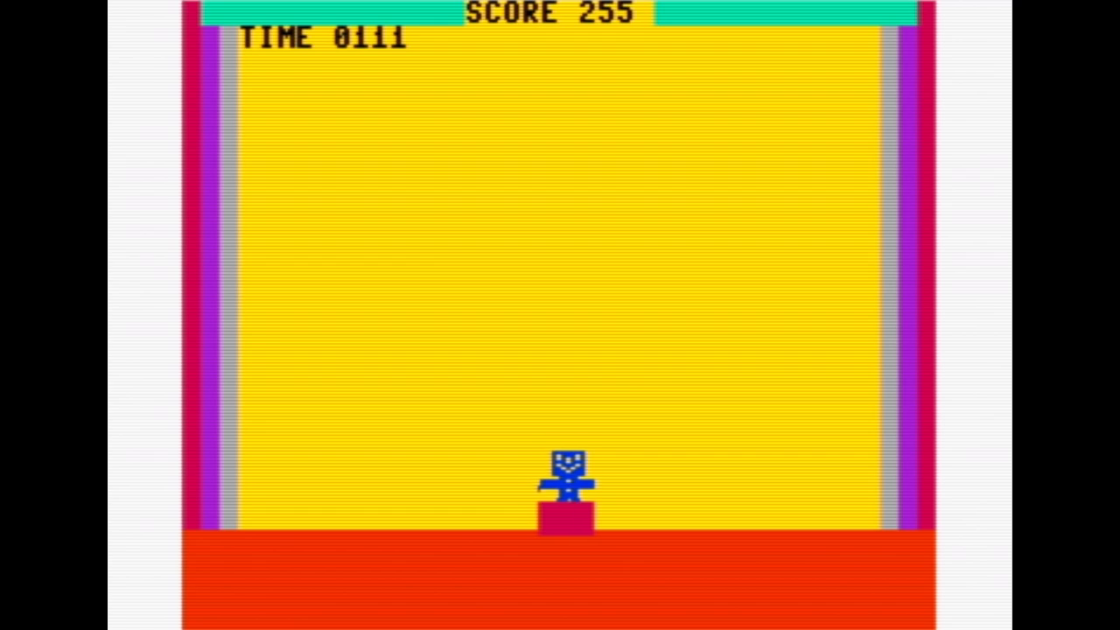